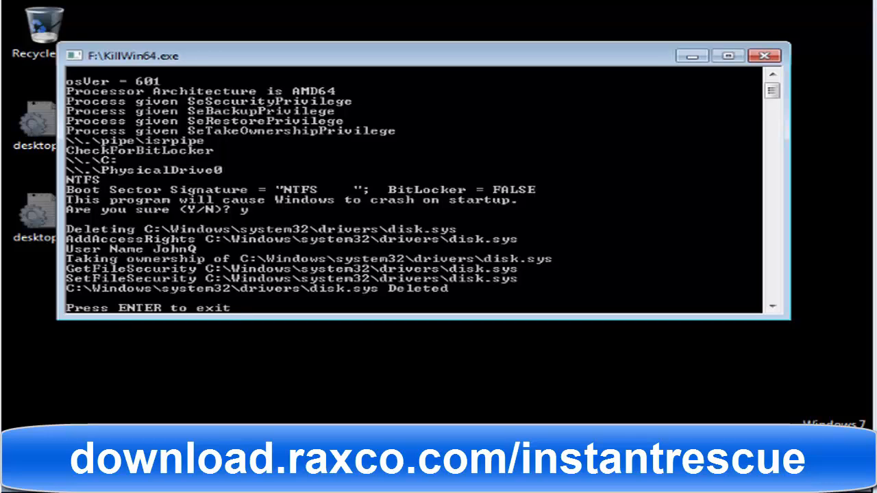
Exit KillWin64 after disk.sys has been deleted, leaving the Instant Rescue boot prompt
key(enter)
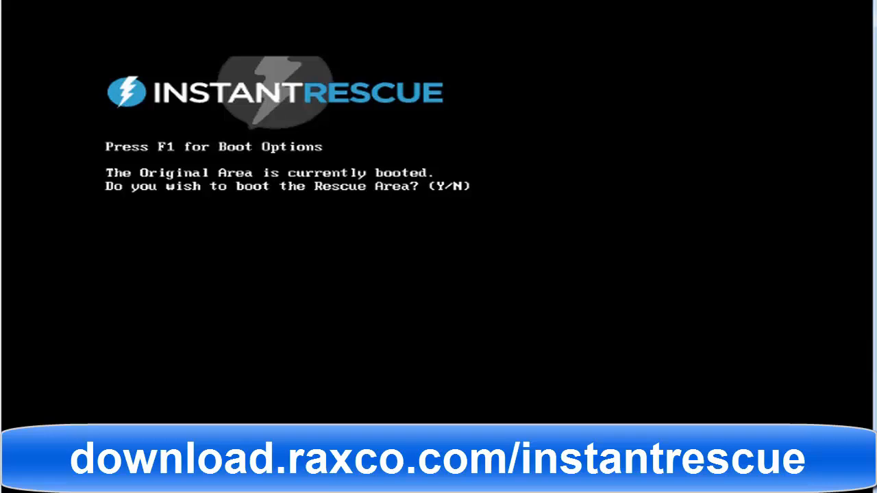
Answer Y at the startup prompt to boot the Rescue Area
key(y)
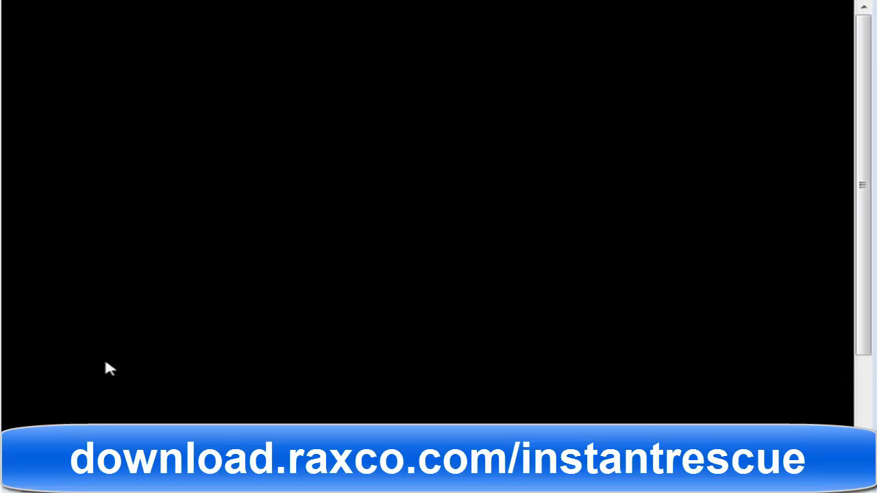
mouse_move(109, 391)
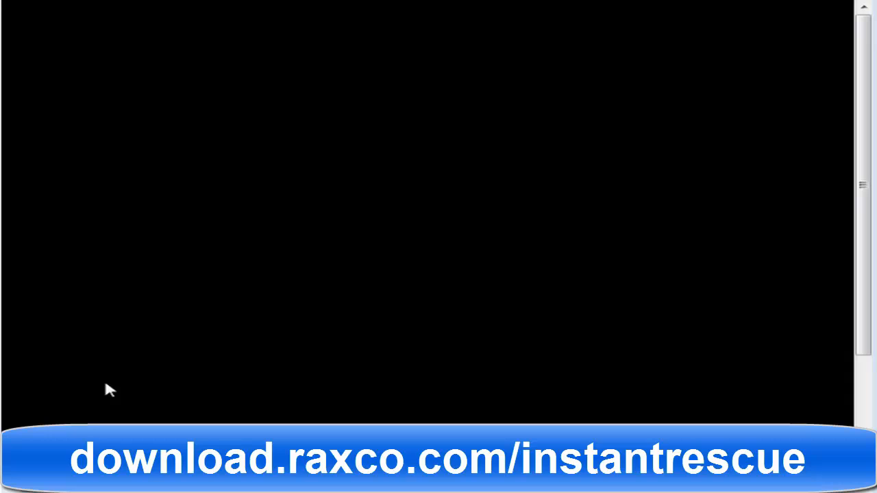